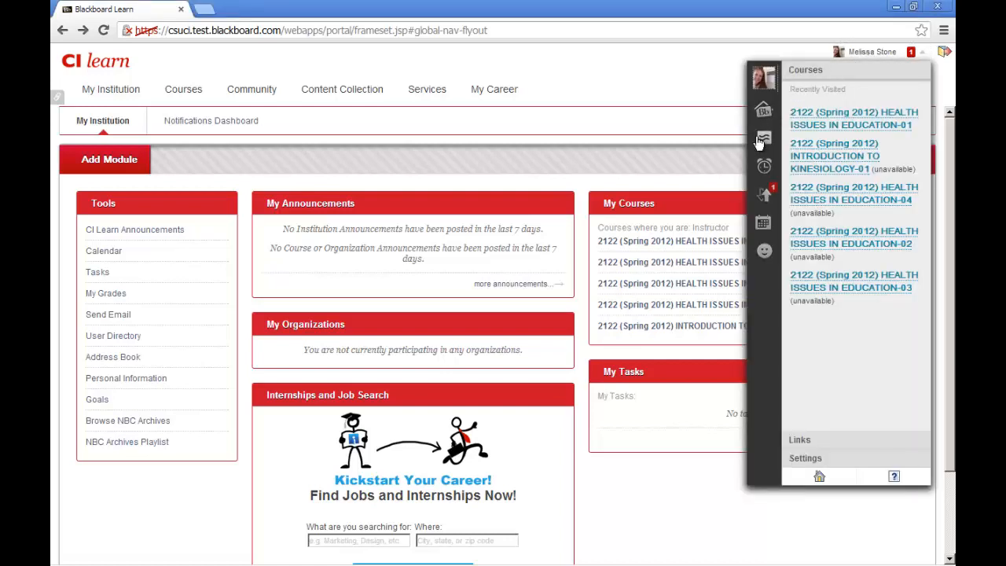
# Switch the global navigation panel to the Posts view showing 'No one has posted yet'.
pyautogui.click(764, 138)
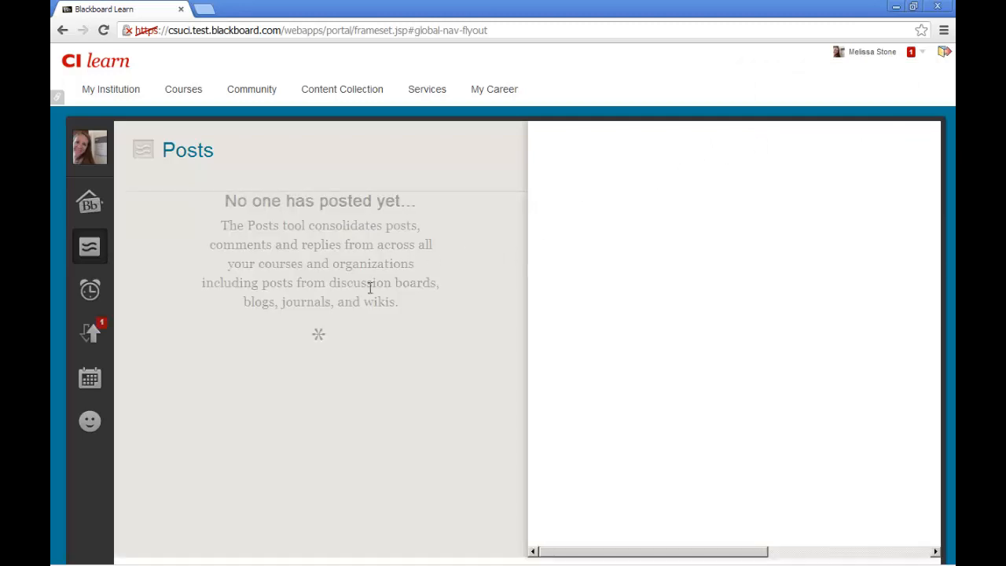
pyautogui.moveTo(412, 434)
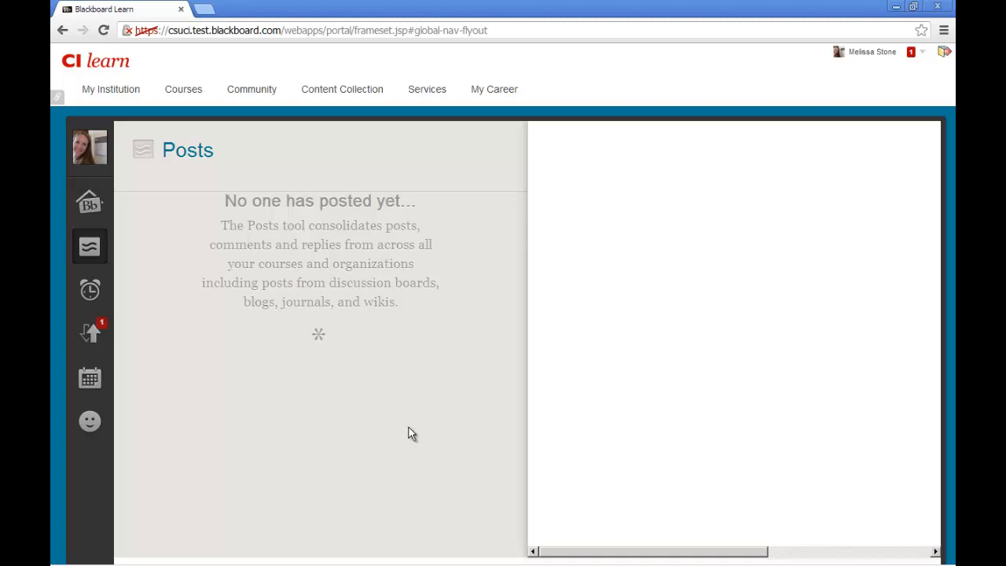
pyautogui.moveTo(415, 428)
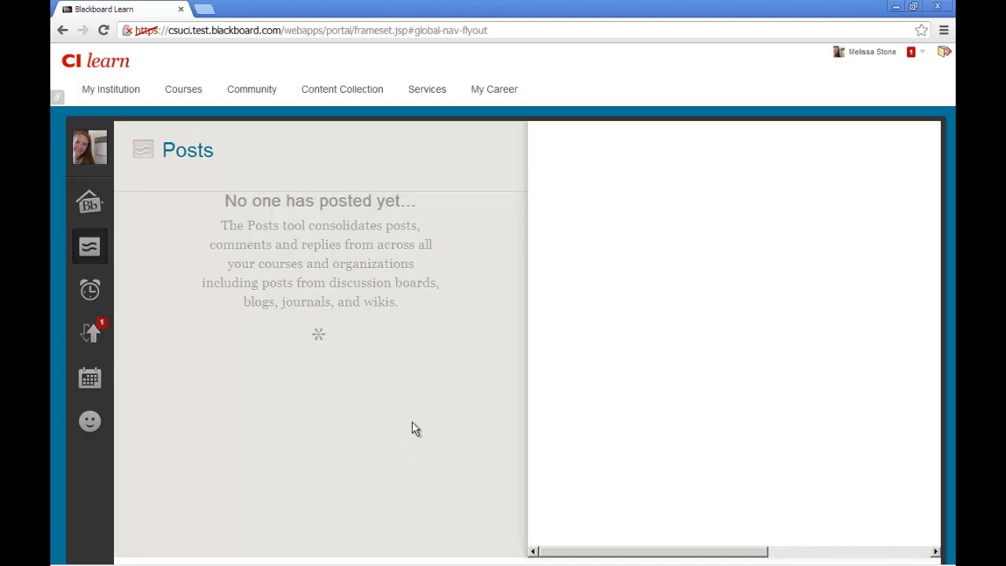
pyautogui.moveTo(418, 424)
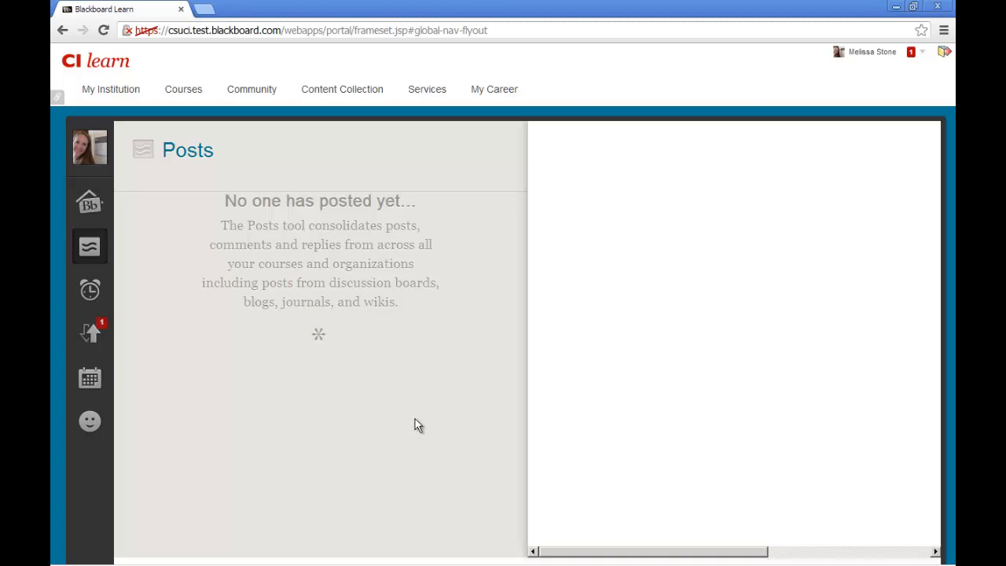